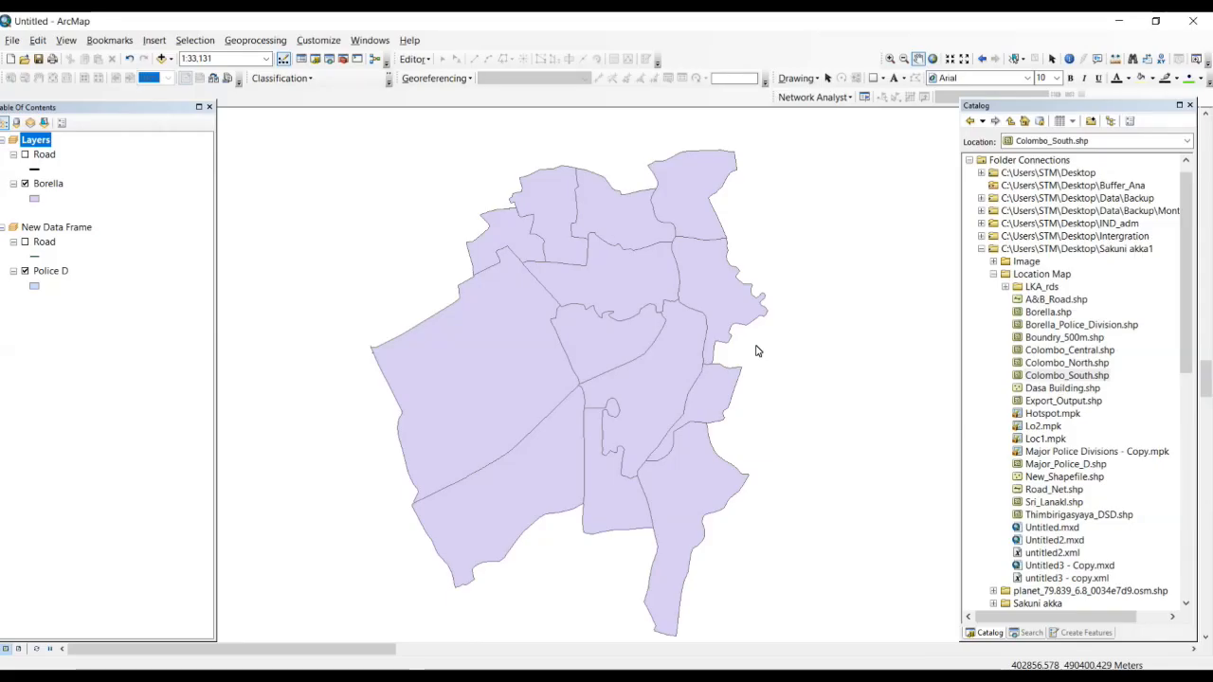
mouse_move(990, 457)
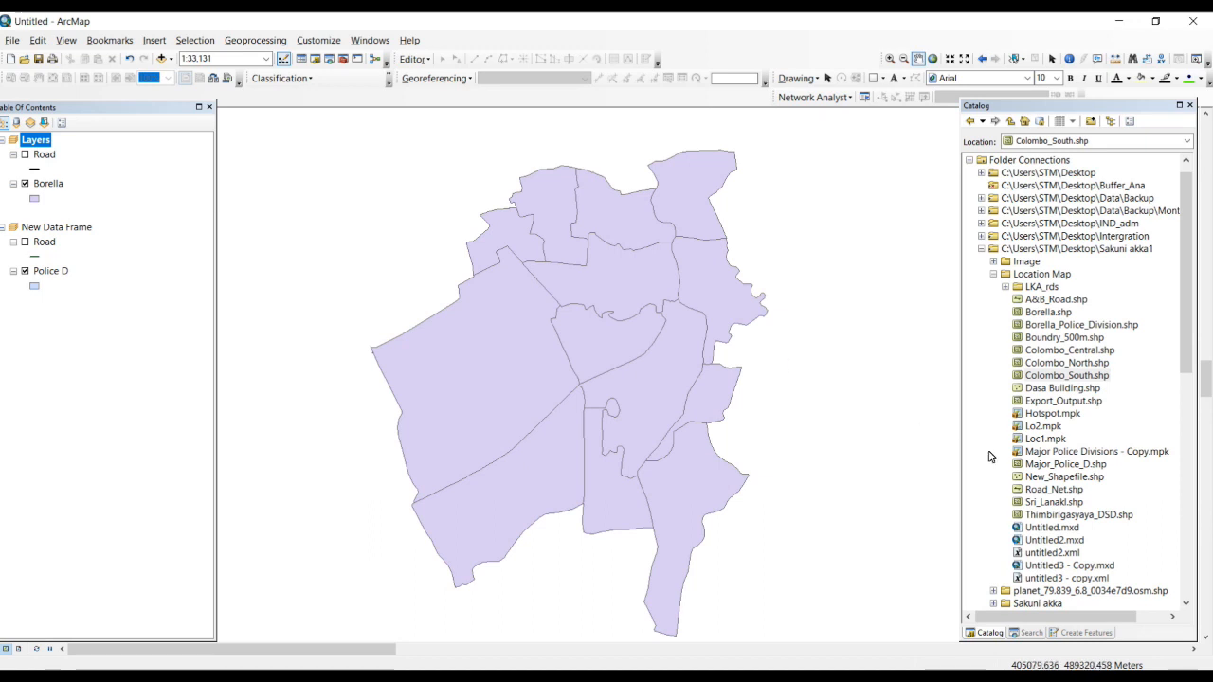
mouse_move(1070, 59)
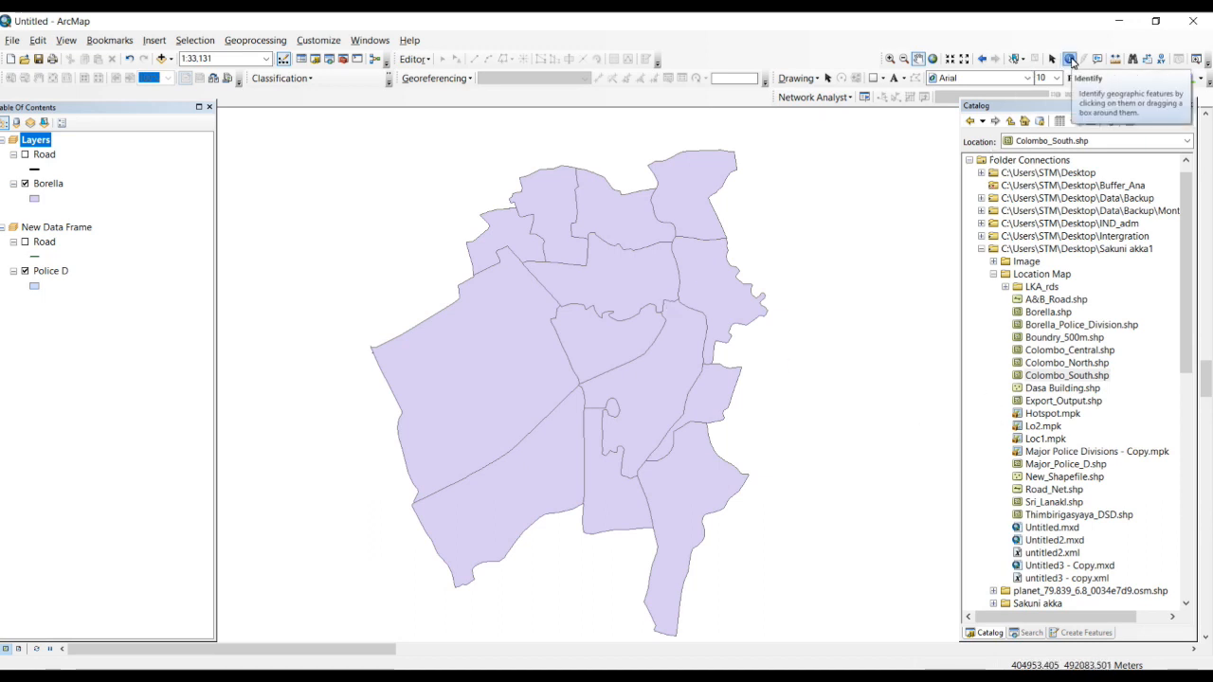
Identify Borella polygons, scrolling their fields and ending on Kuppiyawatta East (area 579079)
click(715, 284)
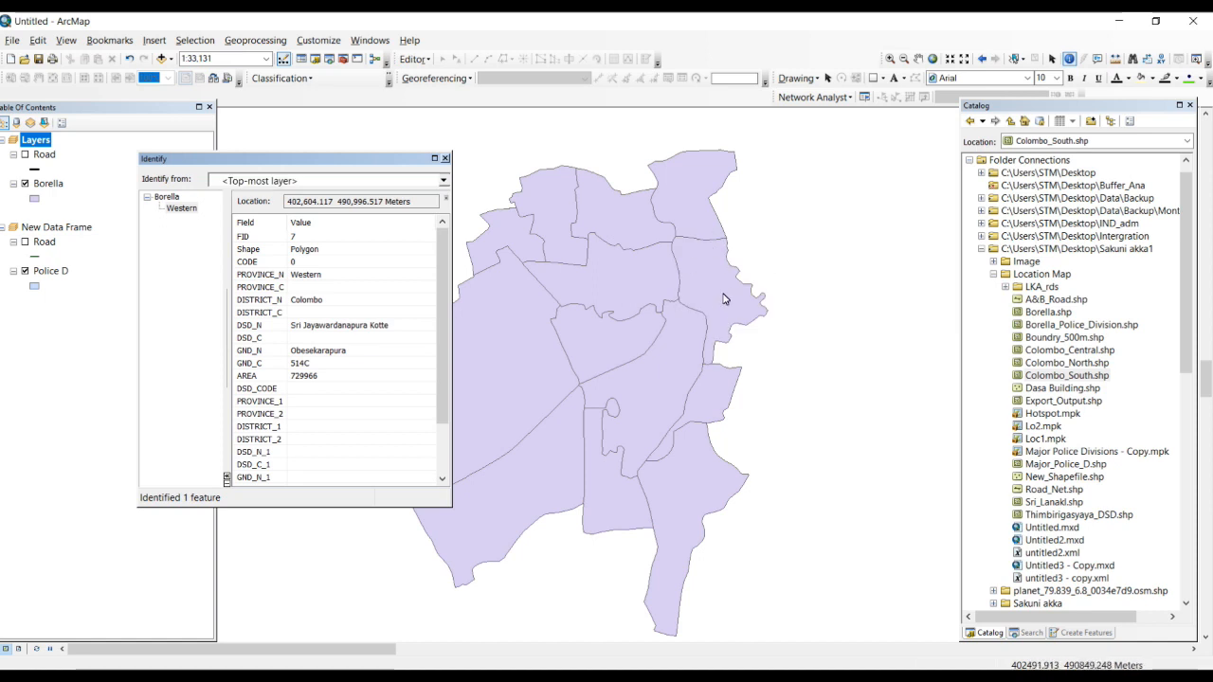
mouse_move(729, 330)
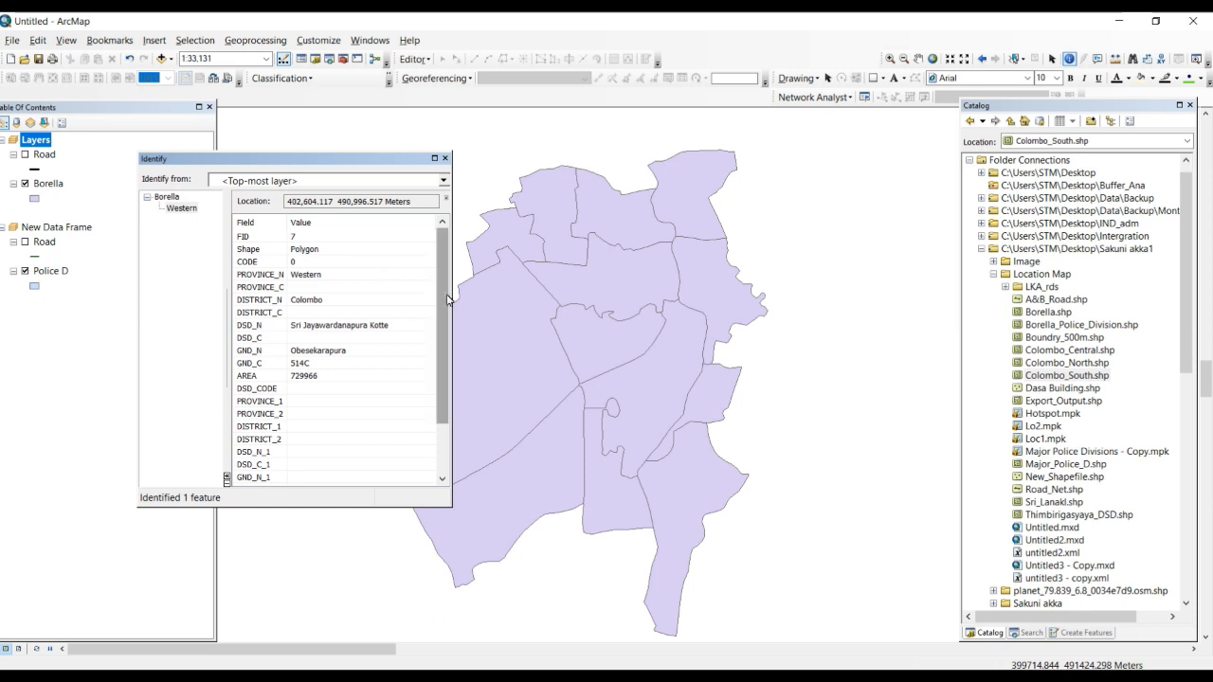
mouse_move(492, 305)
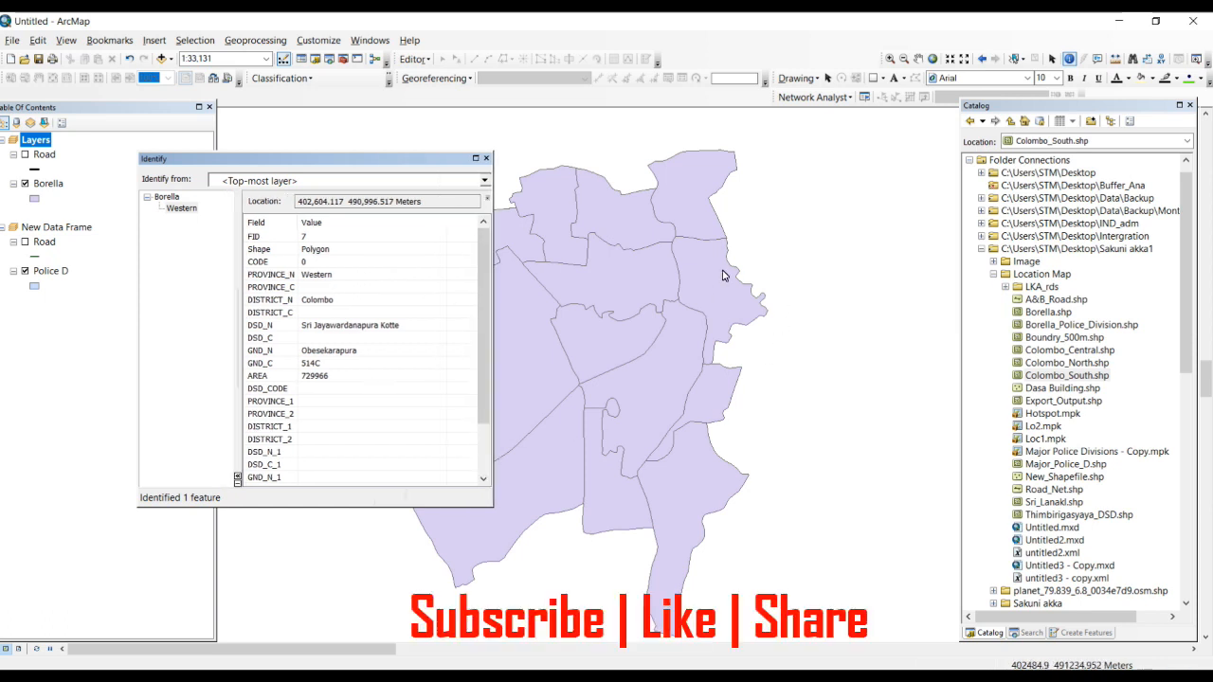
scroll(down, 3)
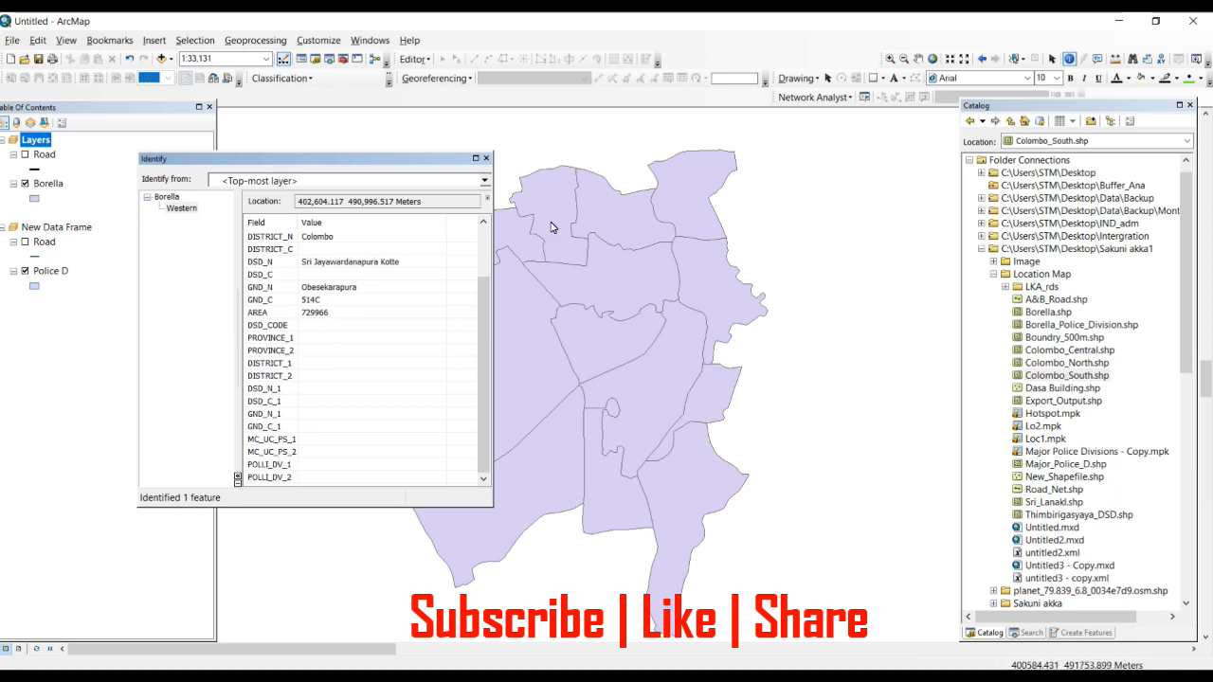
mouse_move(553, 211)
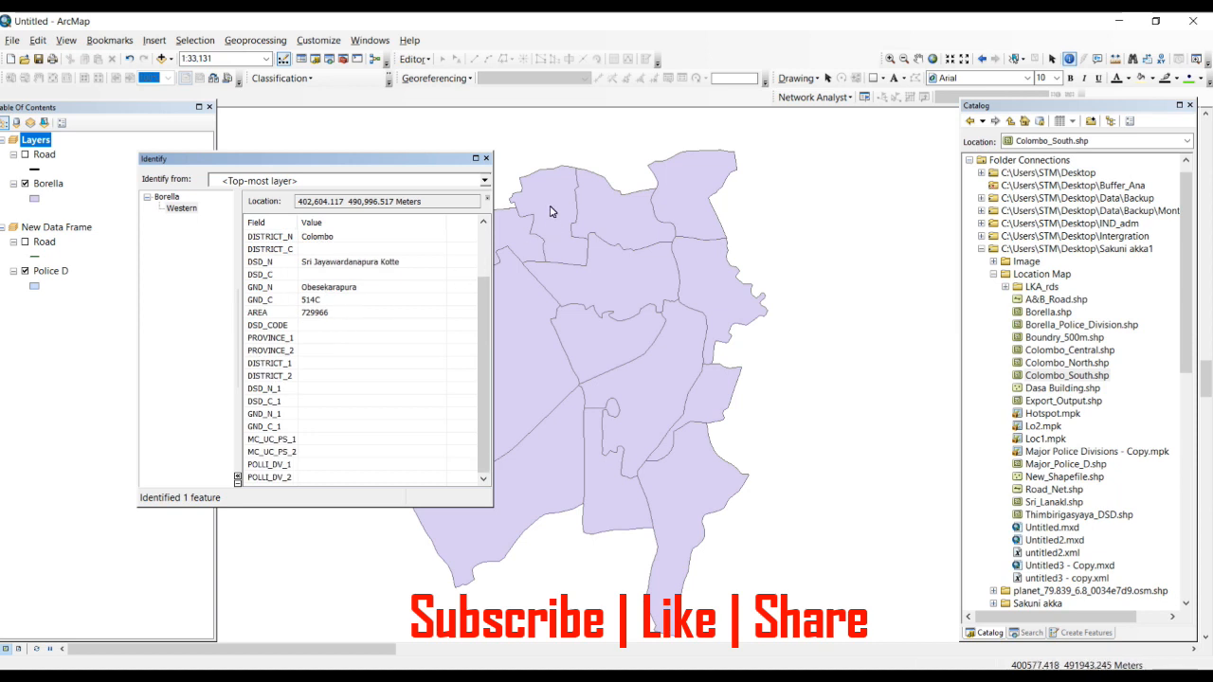
click(739, 275)
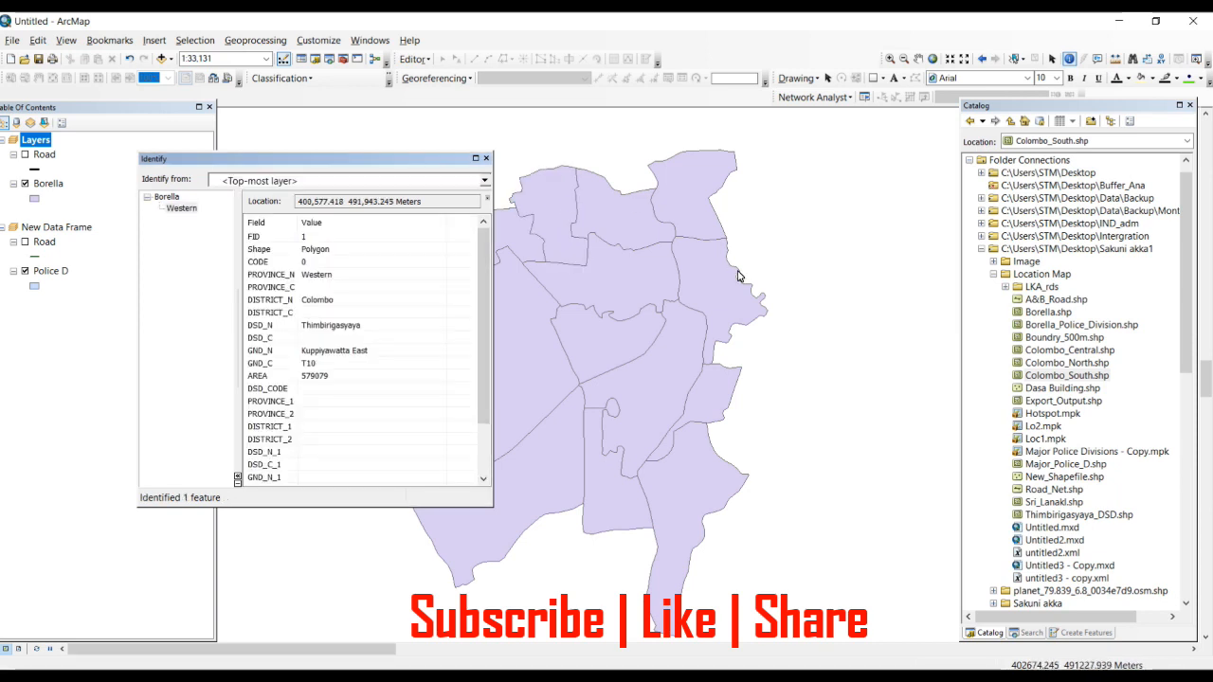
mouse_move(429, 277)
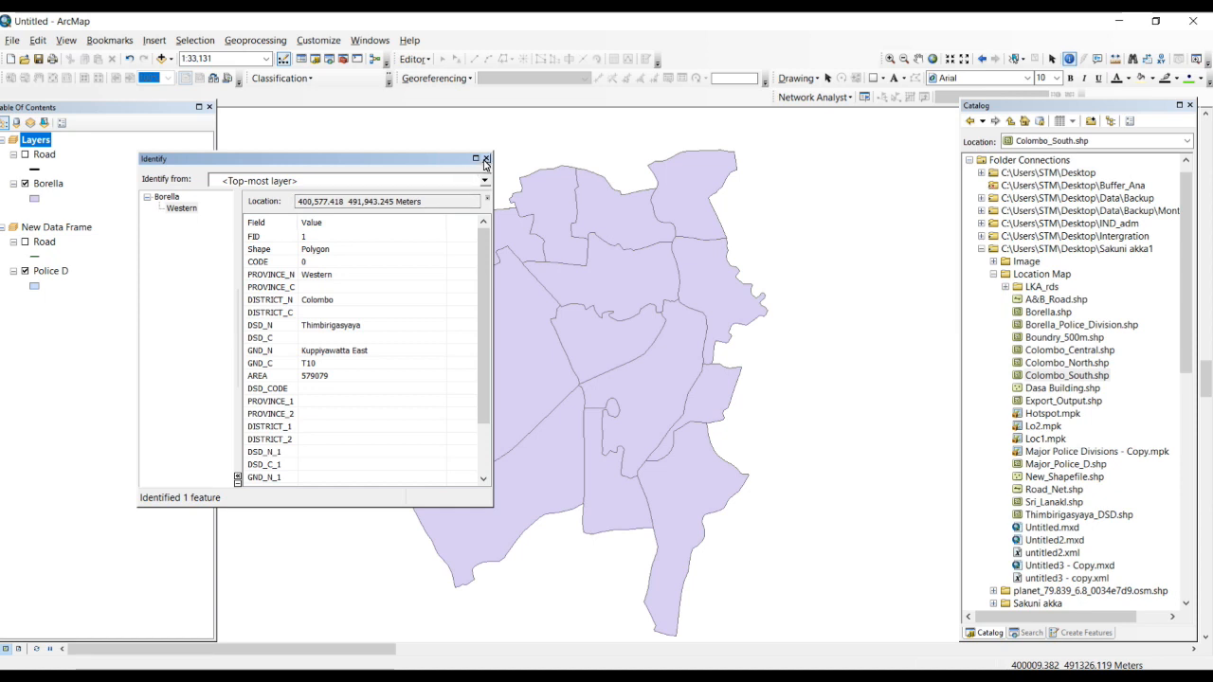
Close the Identify results and pick the HTML Popup tool to show Gajabapura's record
click(486, 158)
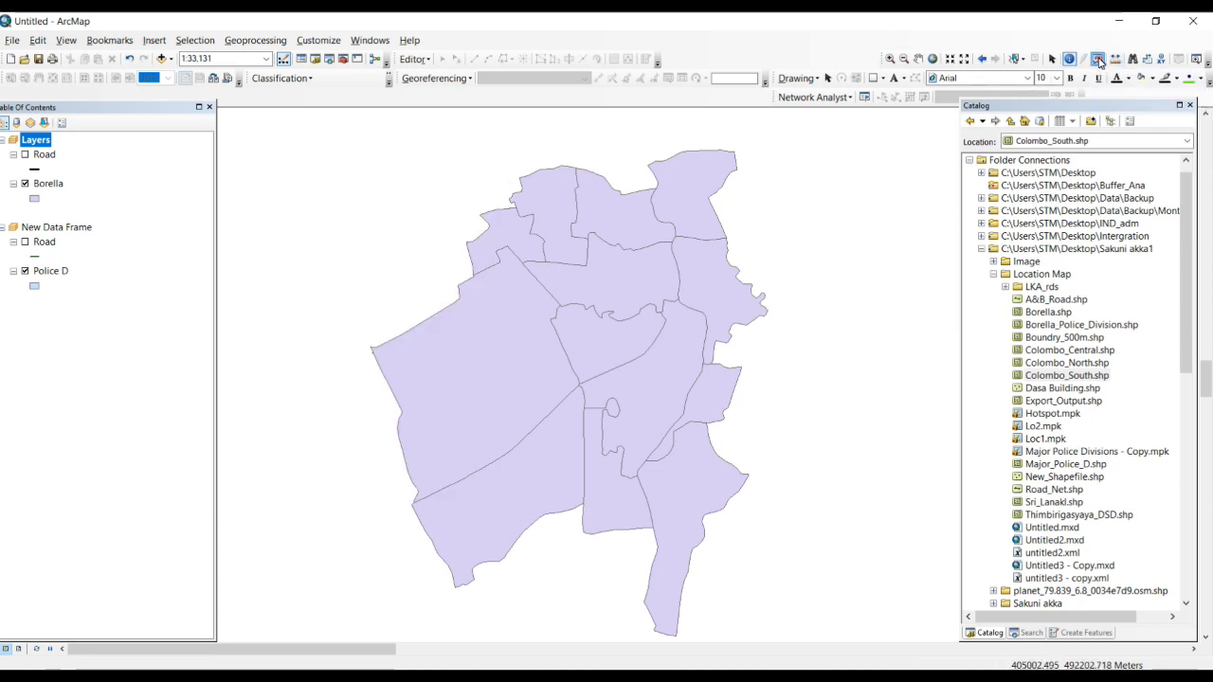
click(691, 209)
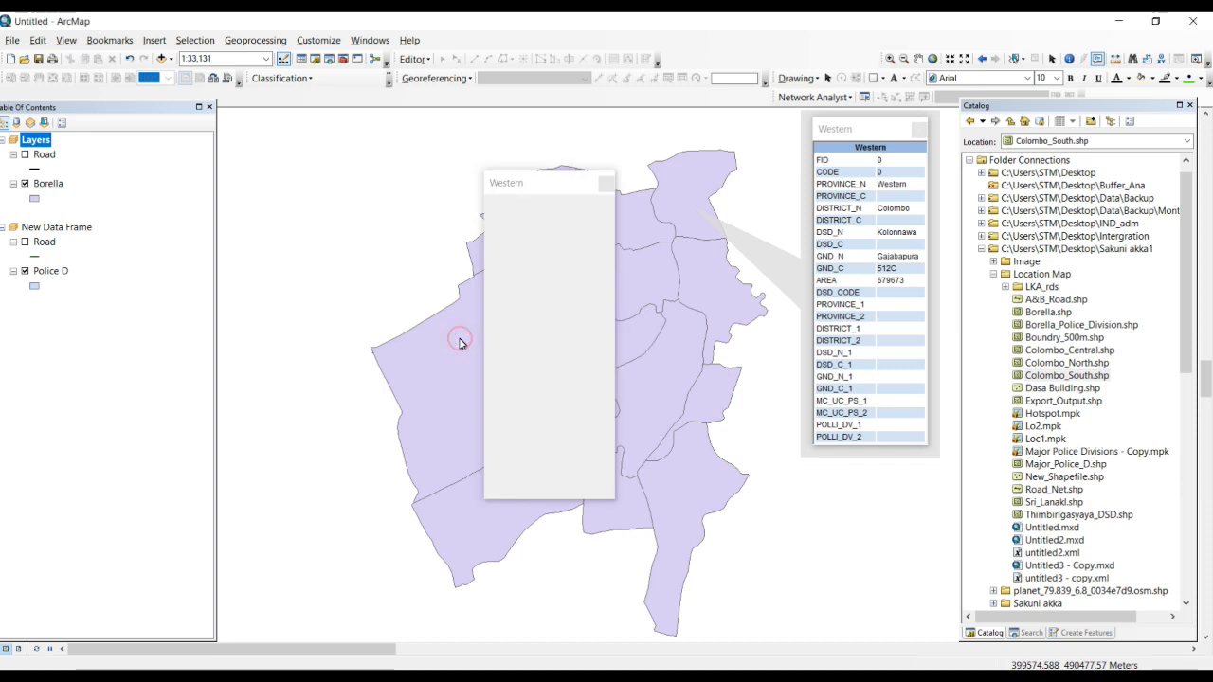
Open the western polygon's popup and drag the Kuppiyawatta East popup aside for comparison
click(459, 341)
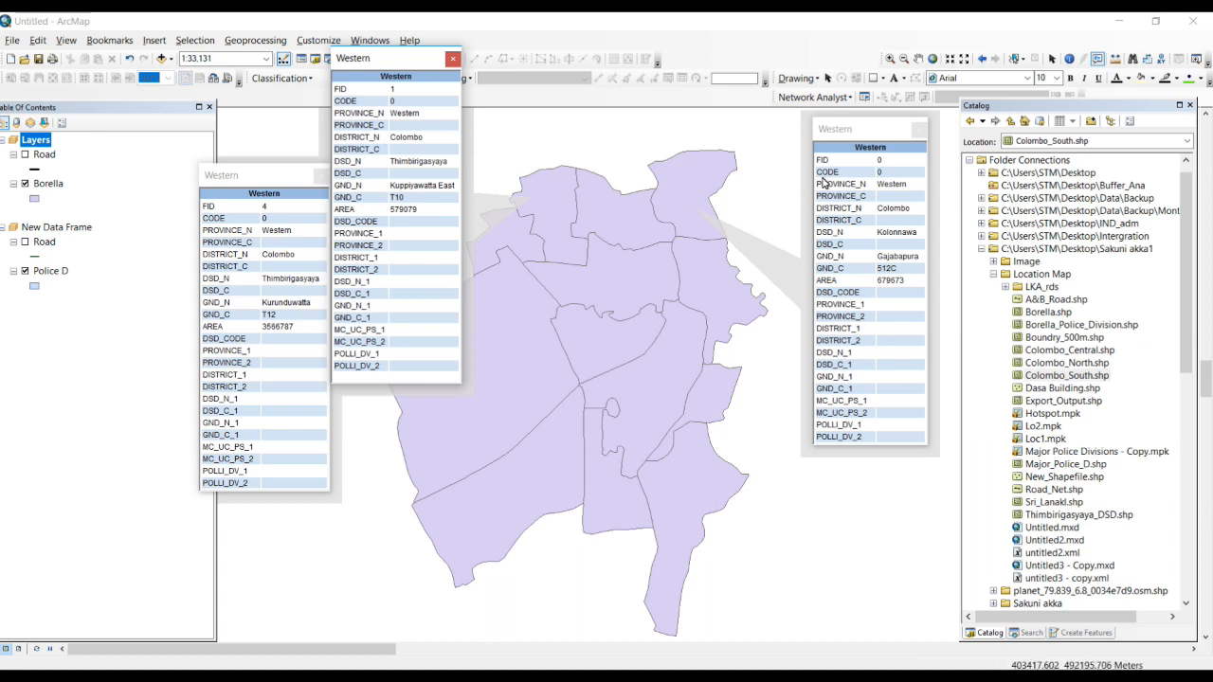
mouse_move(606, 389)
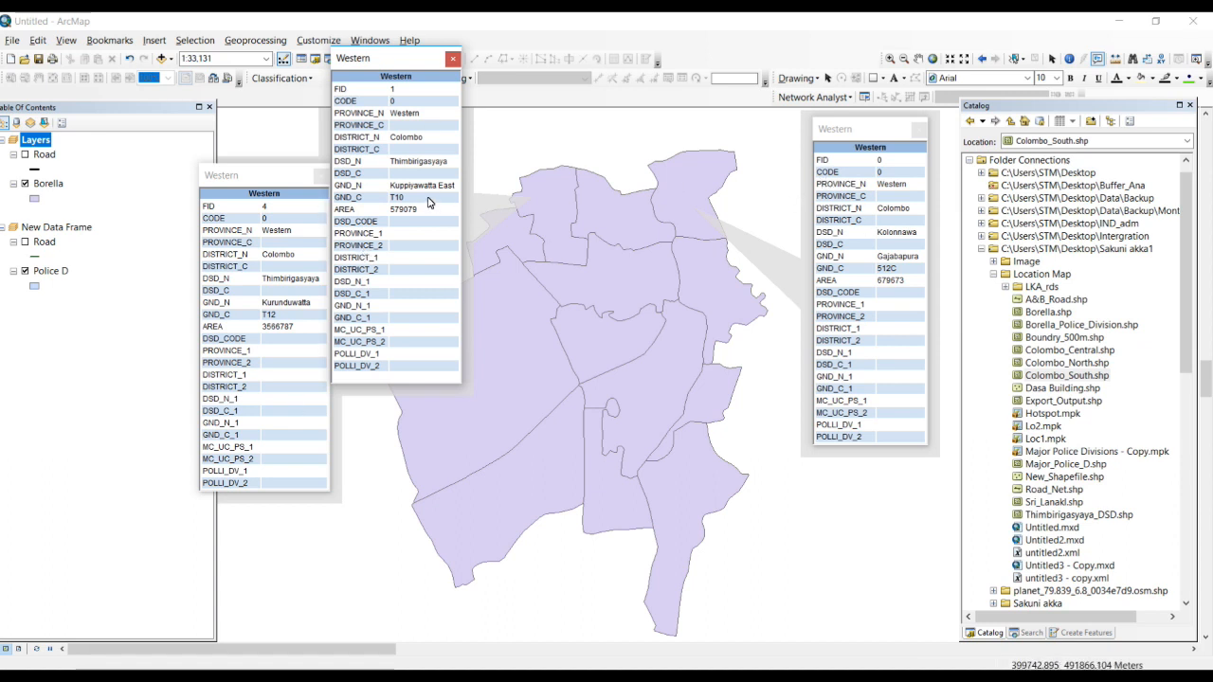
mouse_move(421, 304)
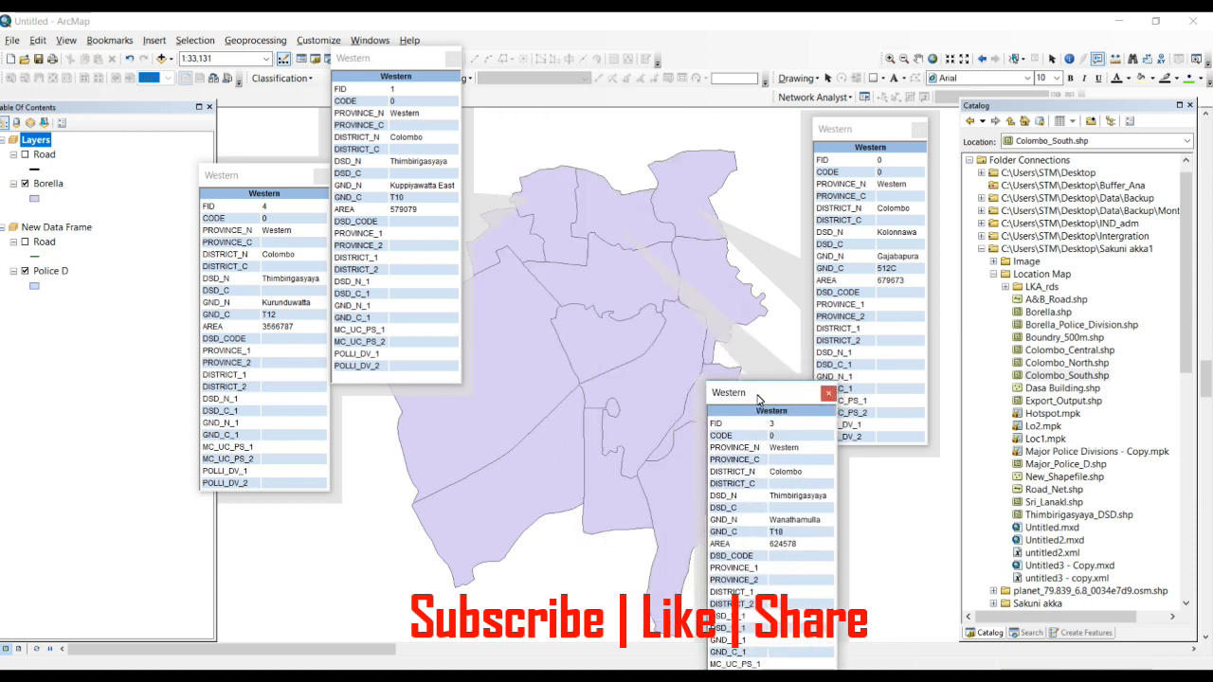
mouse_move(478, 270)
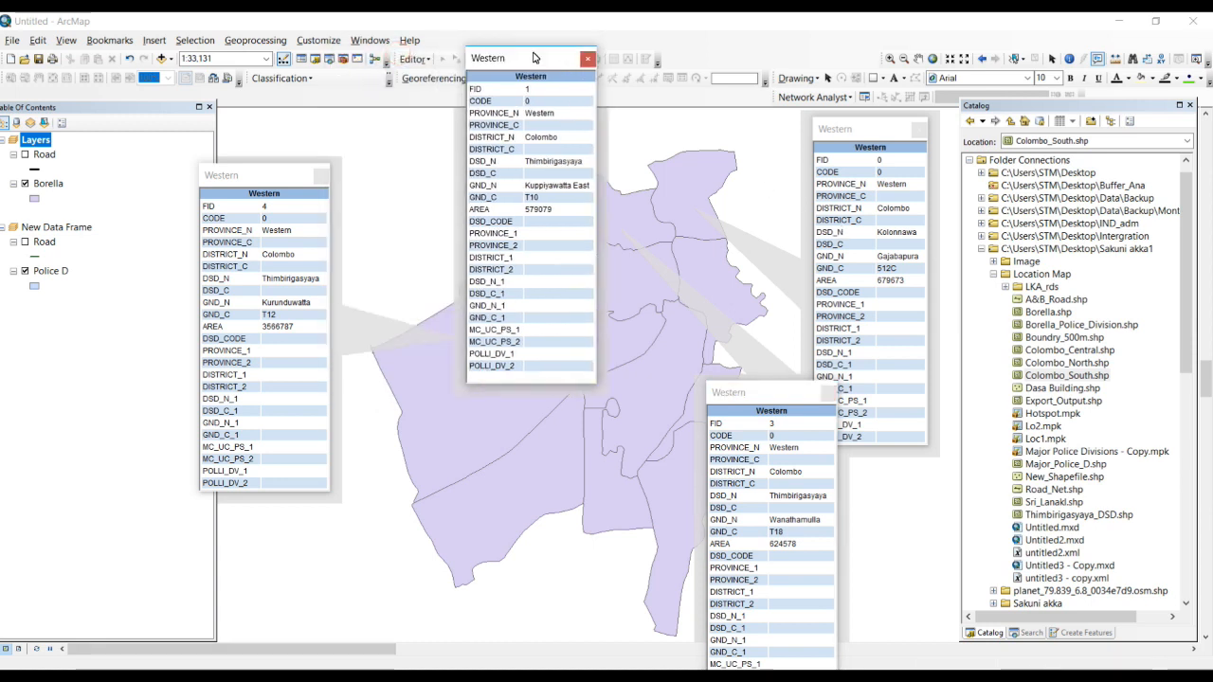
drag(531, 58, 488, 40)
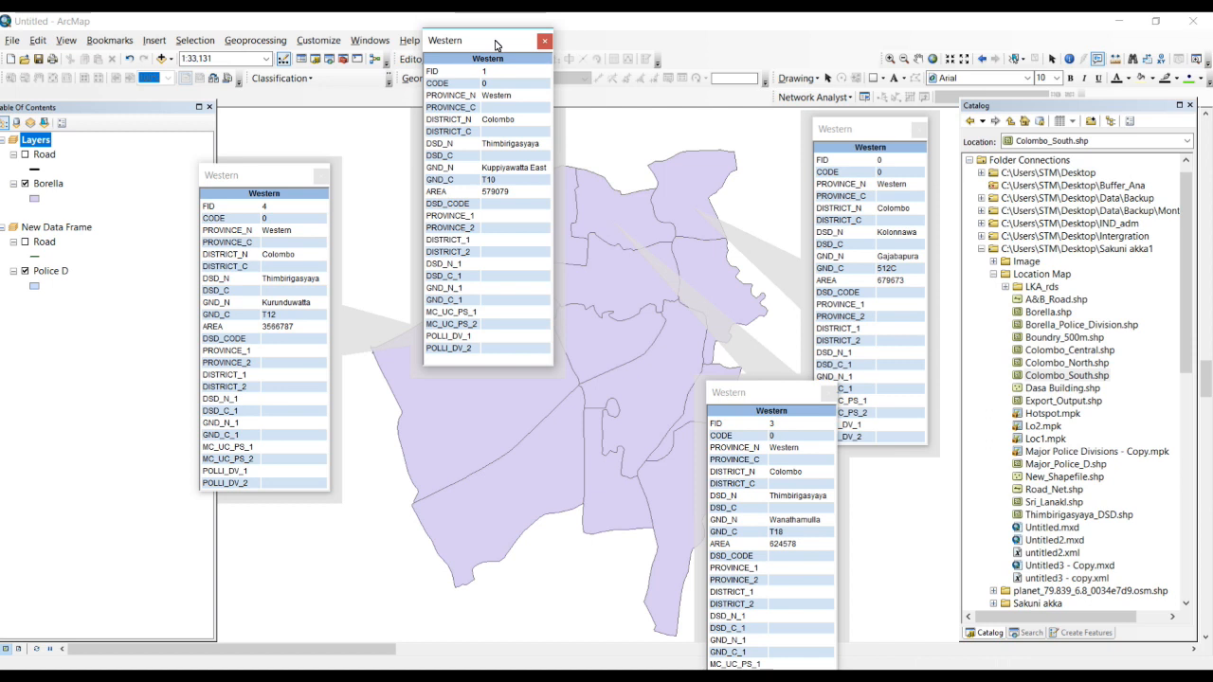